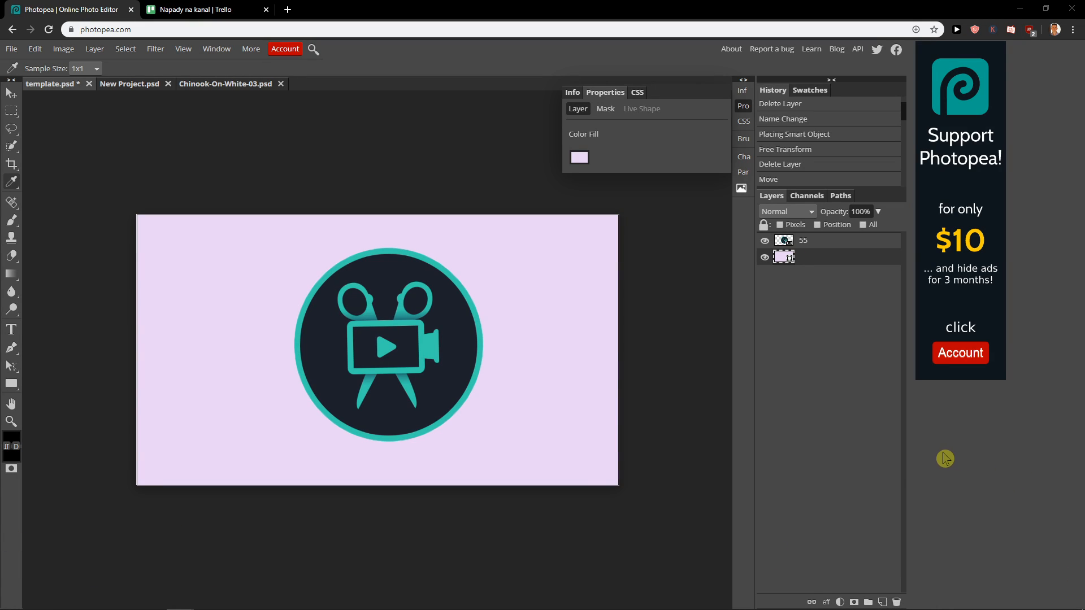
mouse_move(949, 447)
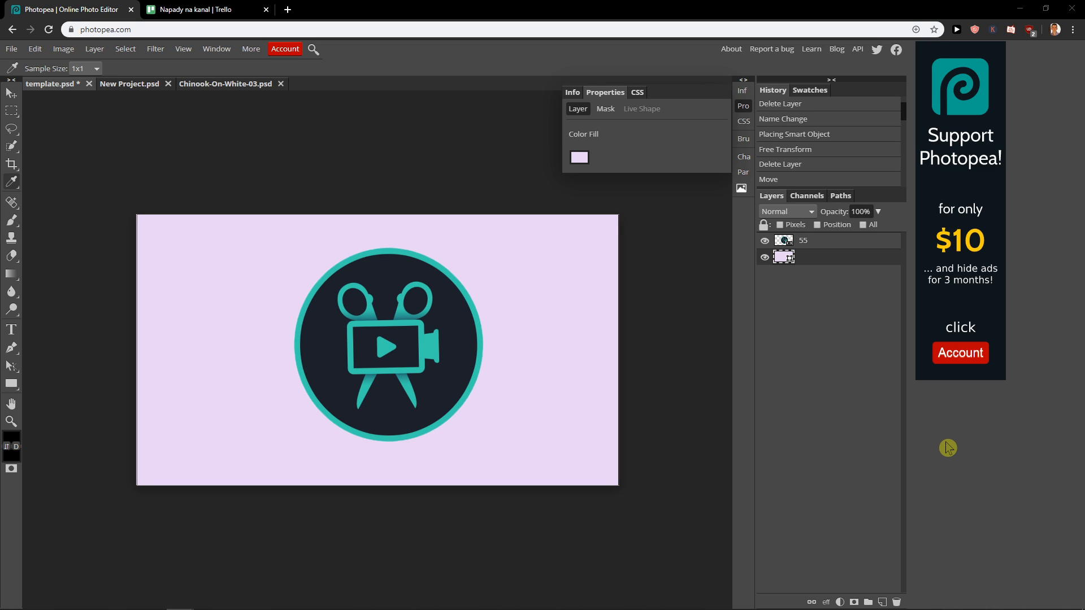
mouse_move(600, 365)
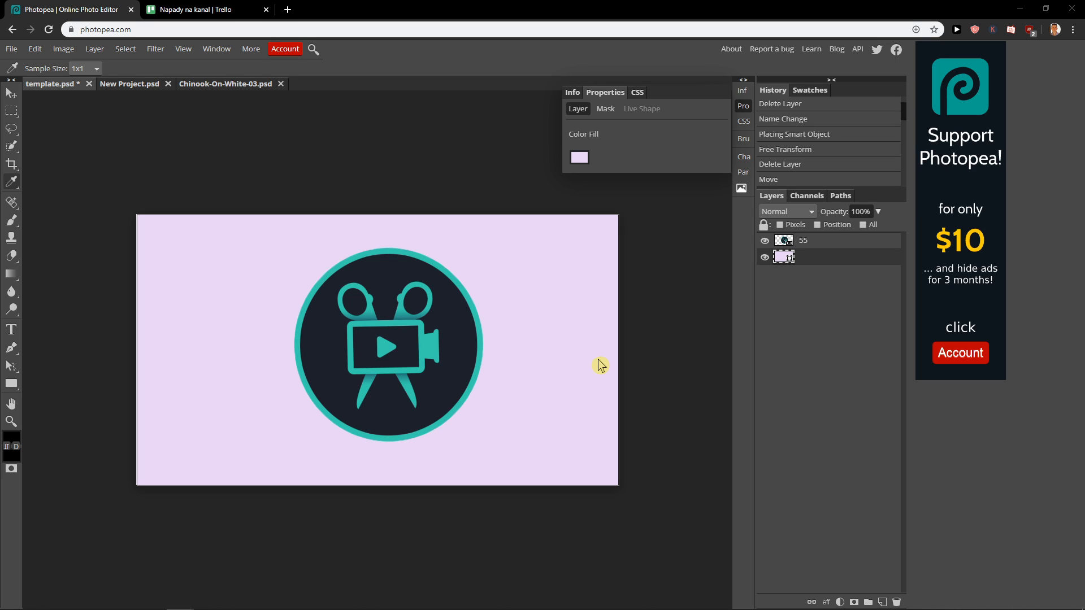
mouse_move(531, 350)
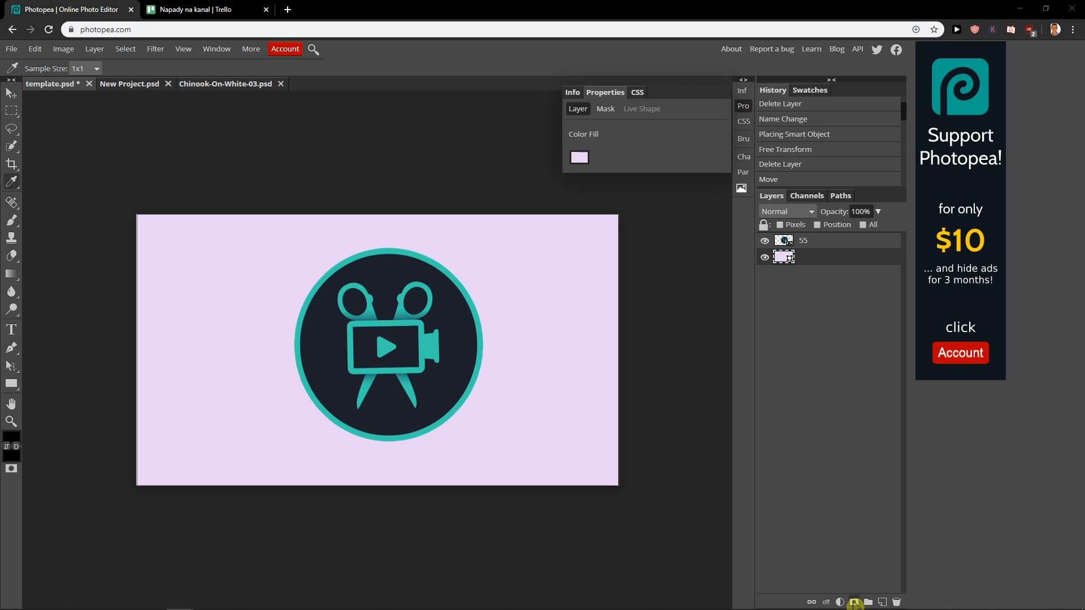
- Add a Hue/Saturation adjustment layer restricted to a single colour range
left_click(841, 602)
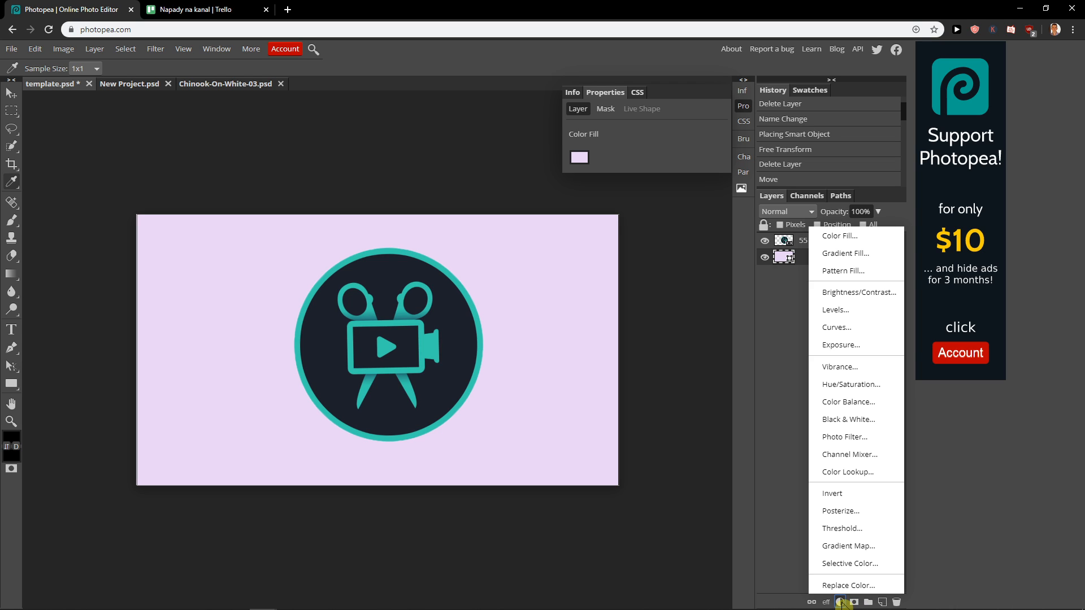
mouse_move(863, 384)
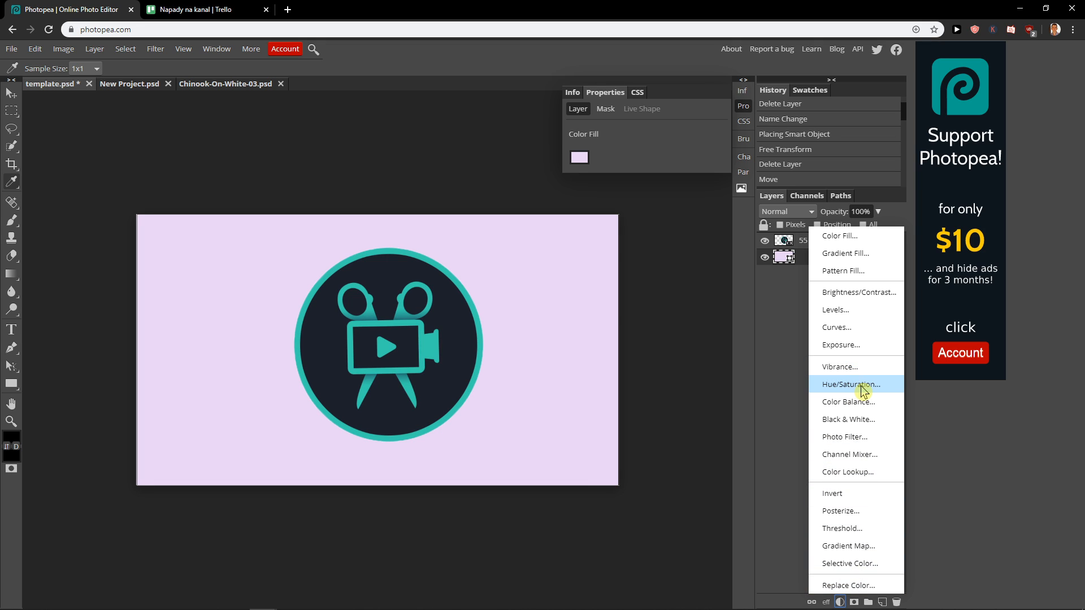
left_click(851, 384)
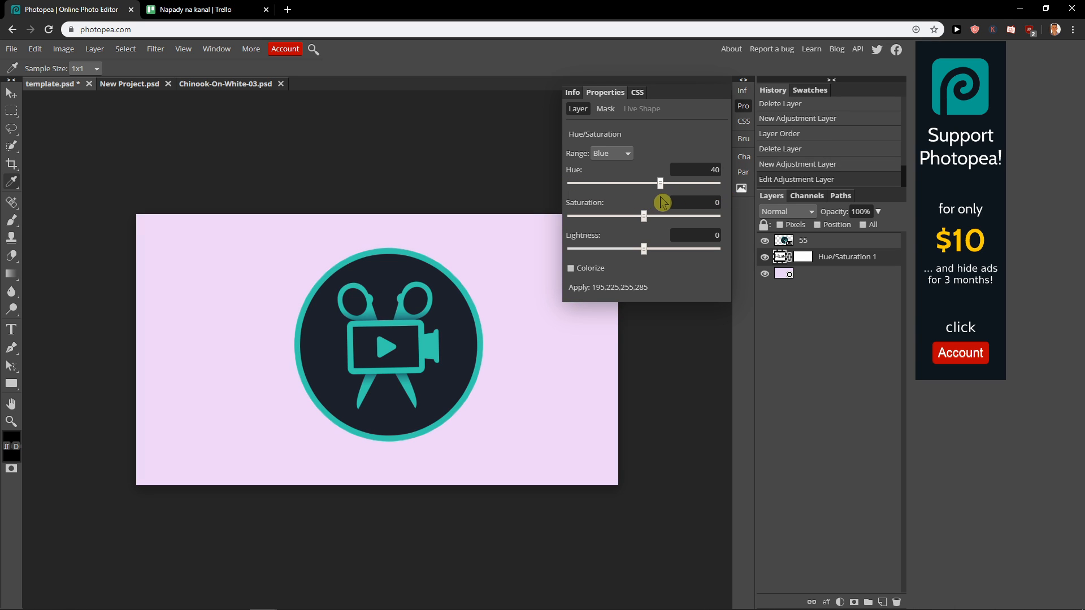
left_click(610, 152)
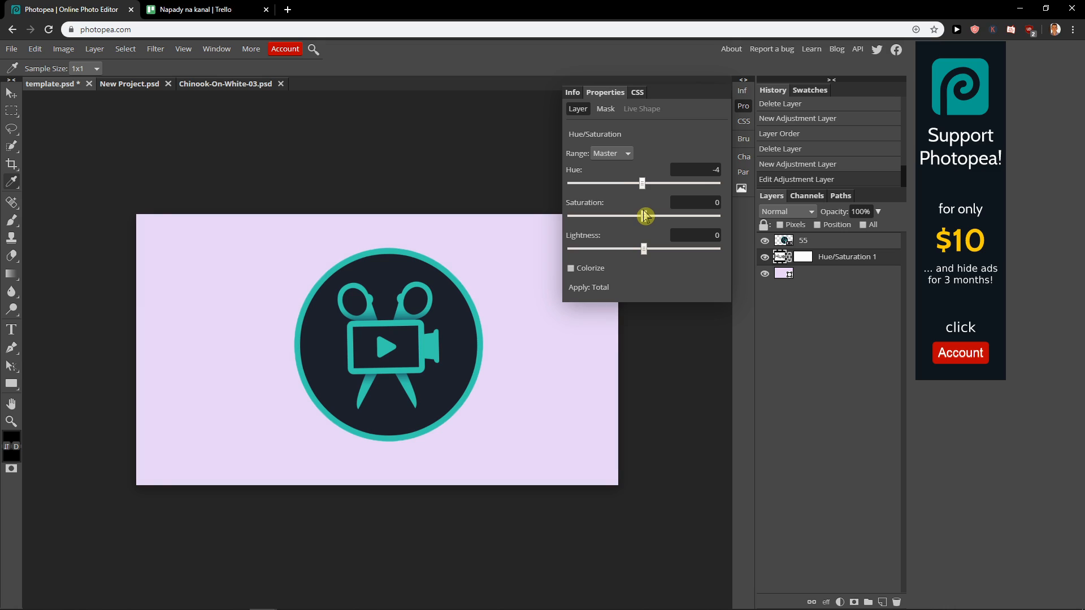
left_click(610, 153)
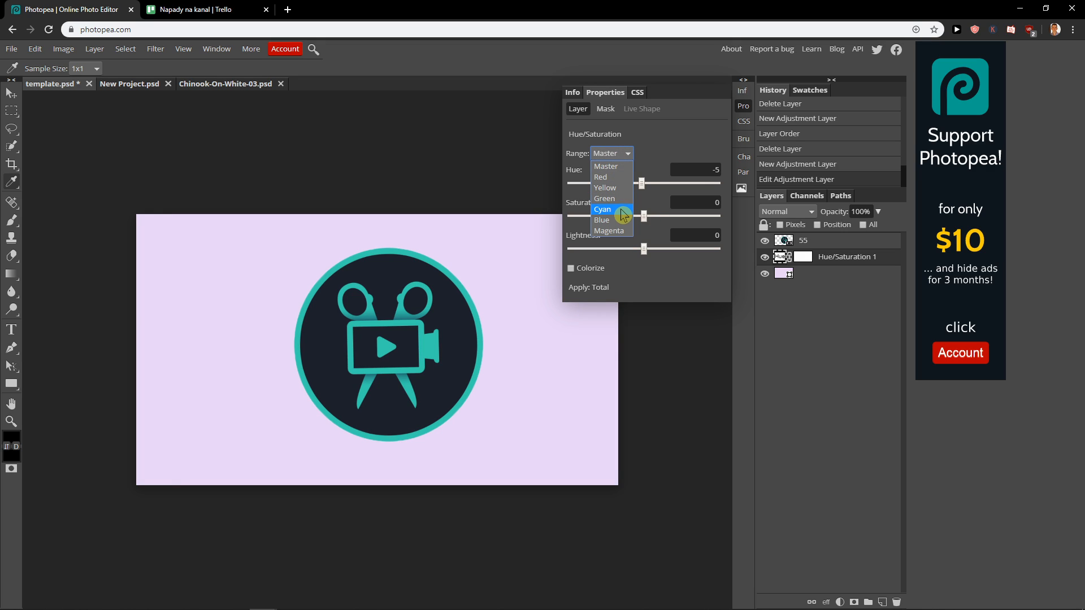
left_click(604, 187)
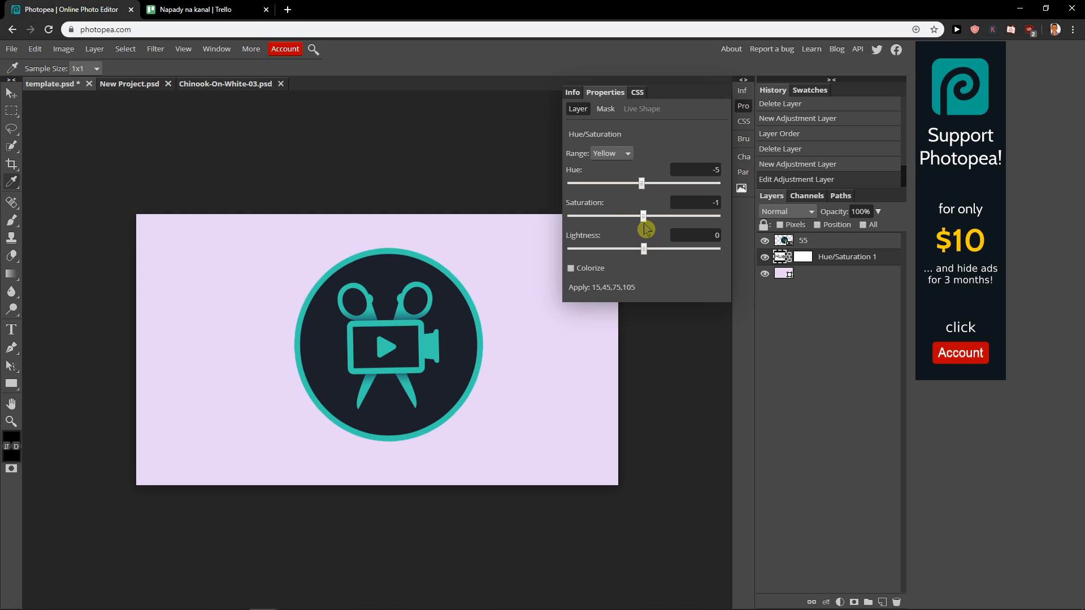
left_click(610, 152)
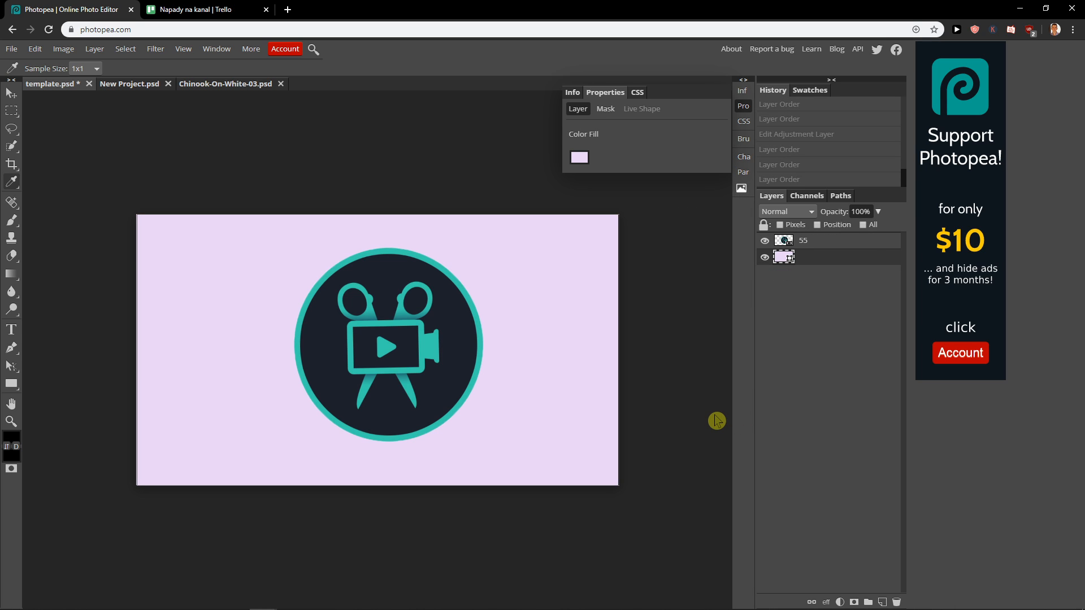
mouse_move(844, 264)
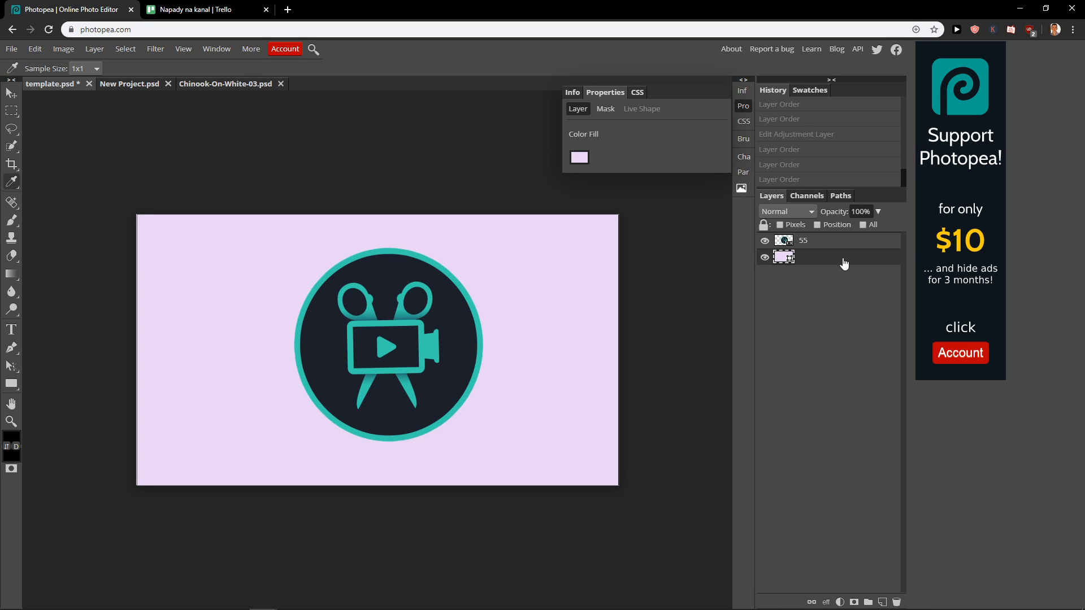
- Select the whole dog in the dog photo with Quick Selection and bring up the Layer menu
left_click(224, 84)
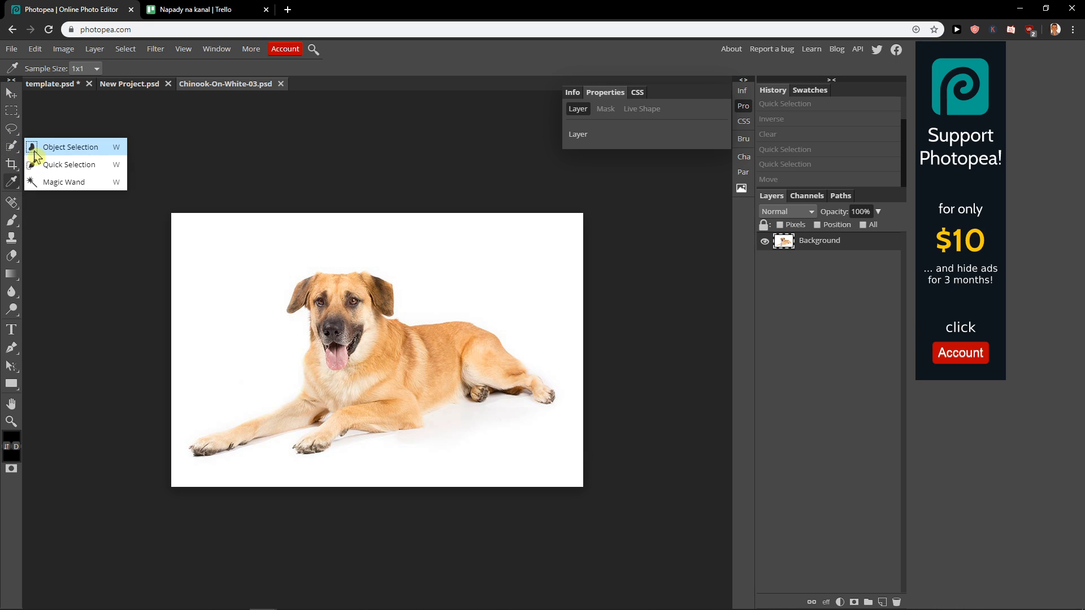
left_click(69, 163)
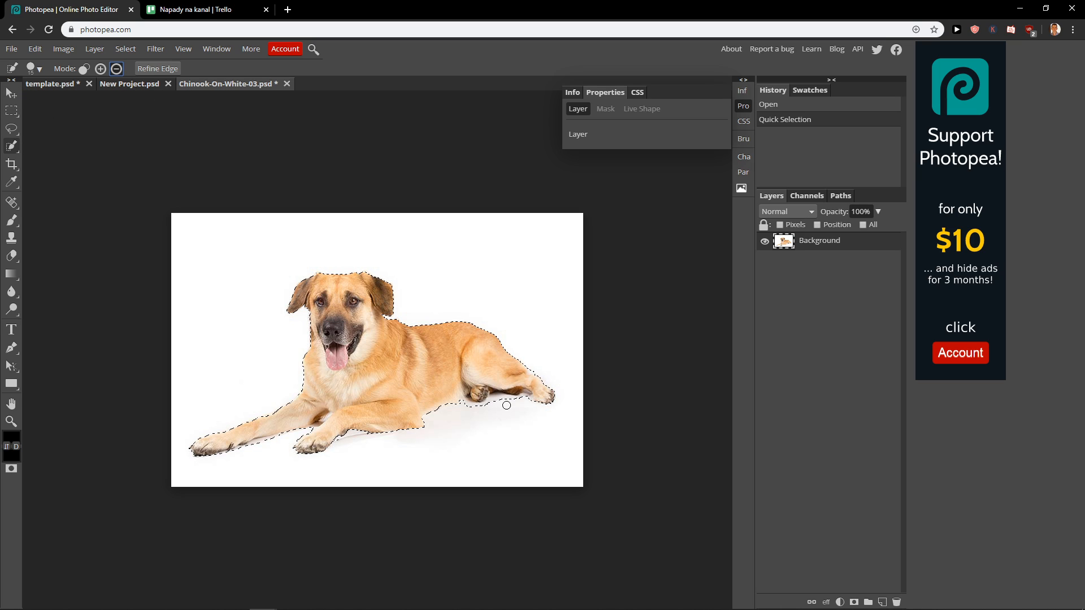
right_click(399, 340)
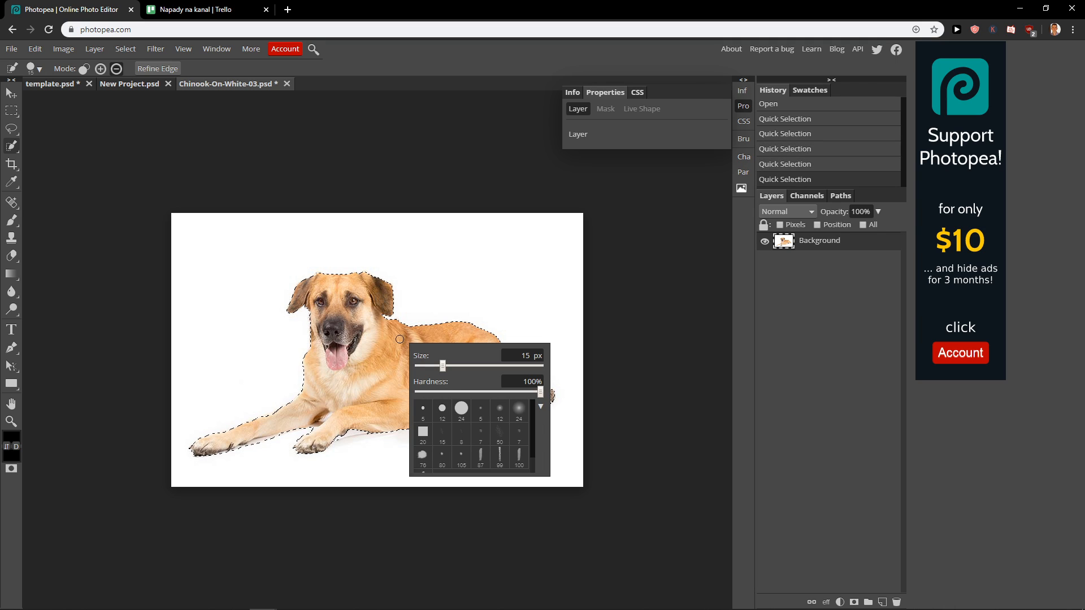
left_click(94, 48)
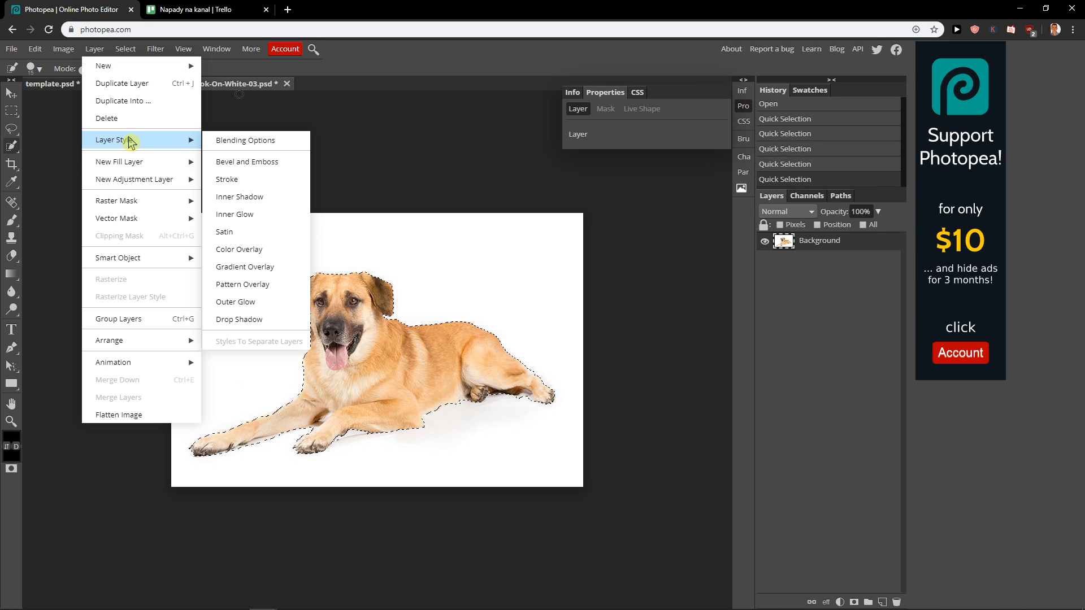
mouse_move(143, 179)
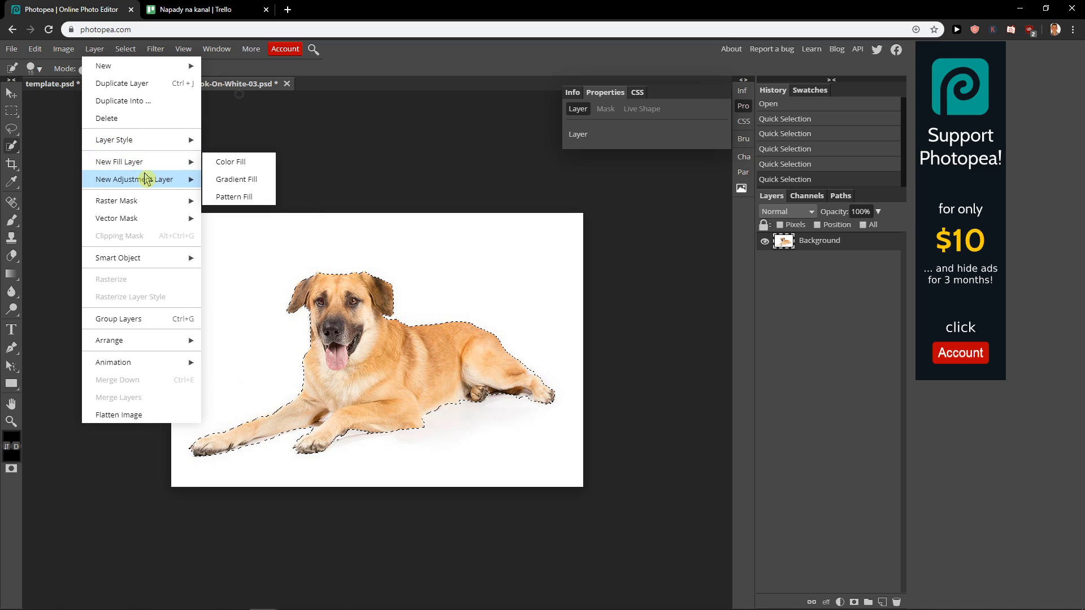
- Cover the dog with a red (f01818) colour fill layer set to Color Burn blend
left_click(230, 161)
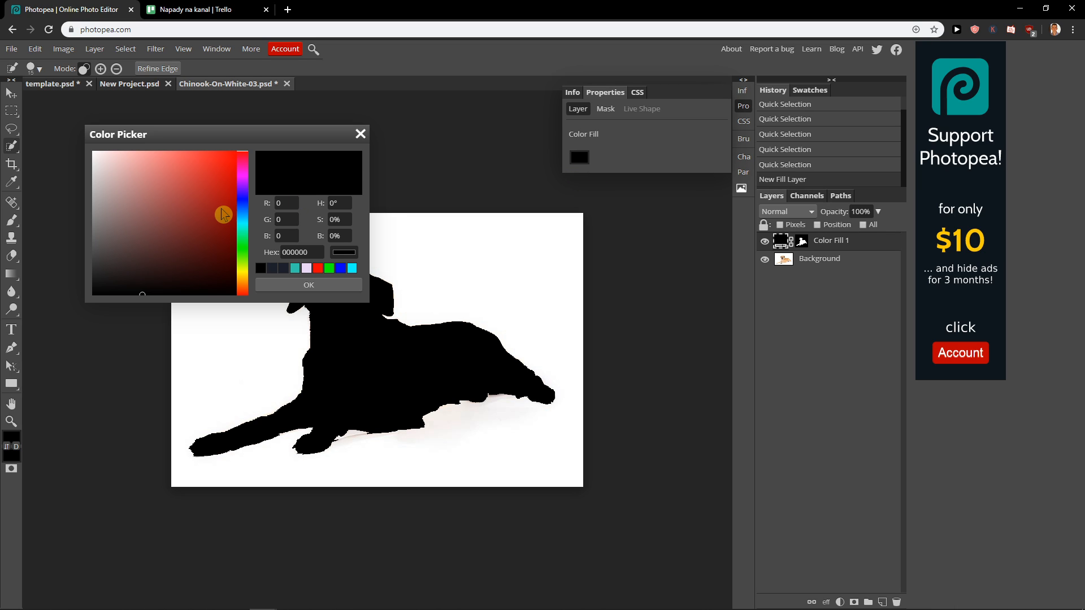
left_click(222, 160)
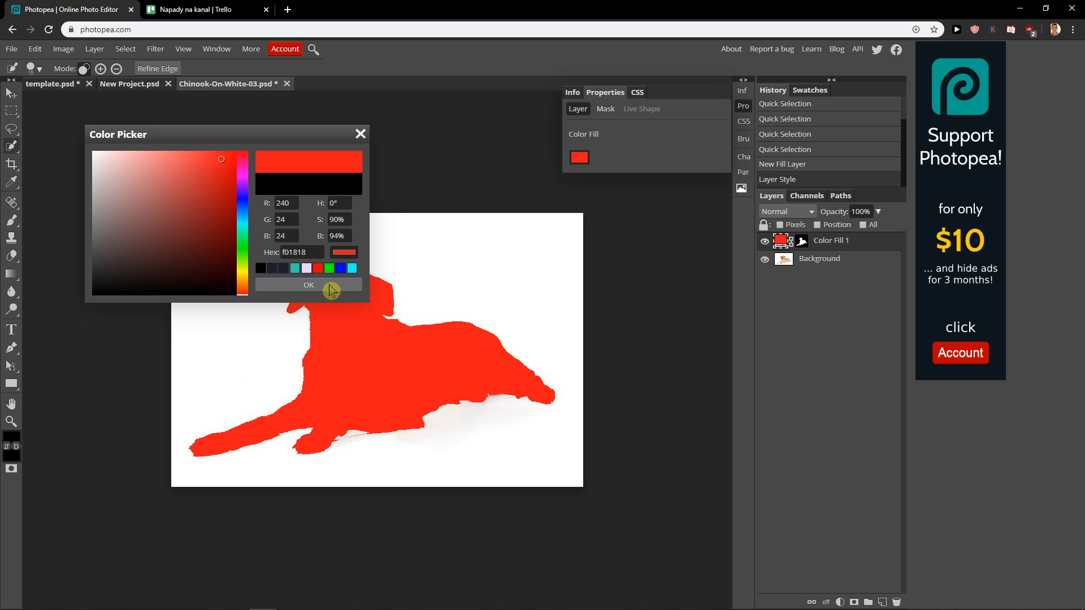
left_click(308, 284)
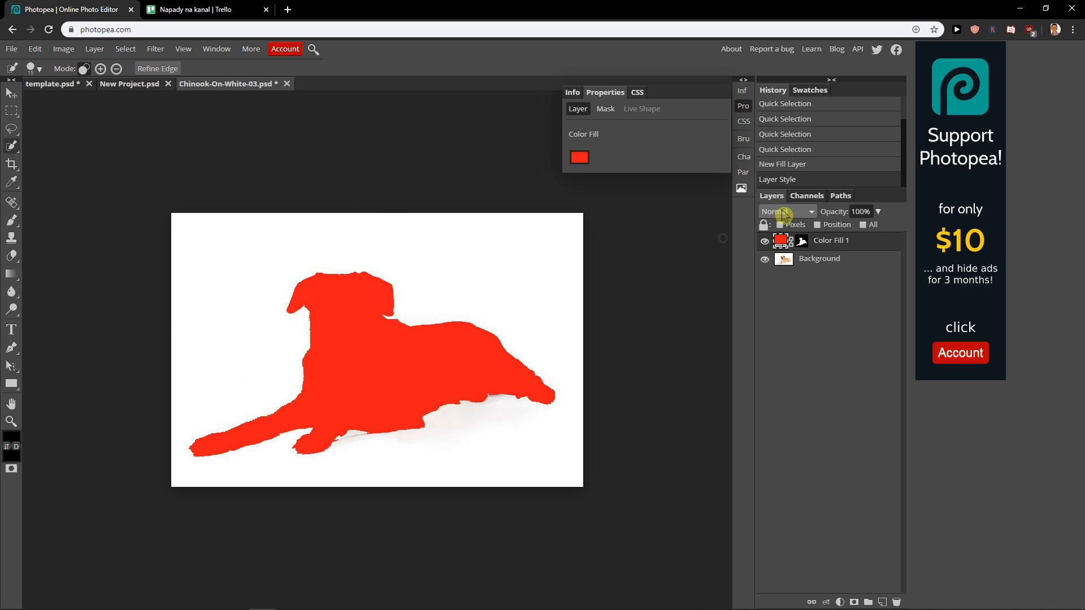
left_click(787, 211)
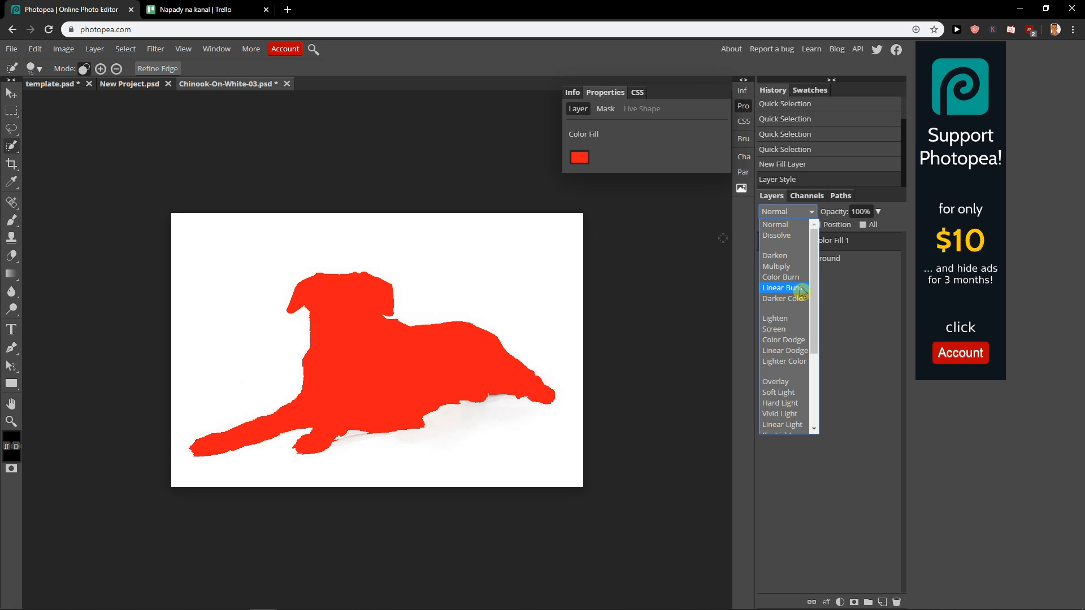
left_click(775, 266)
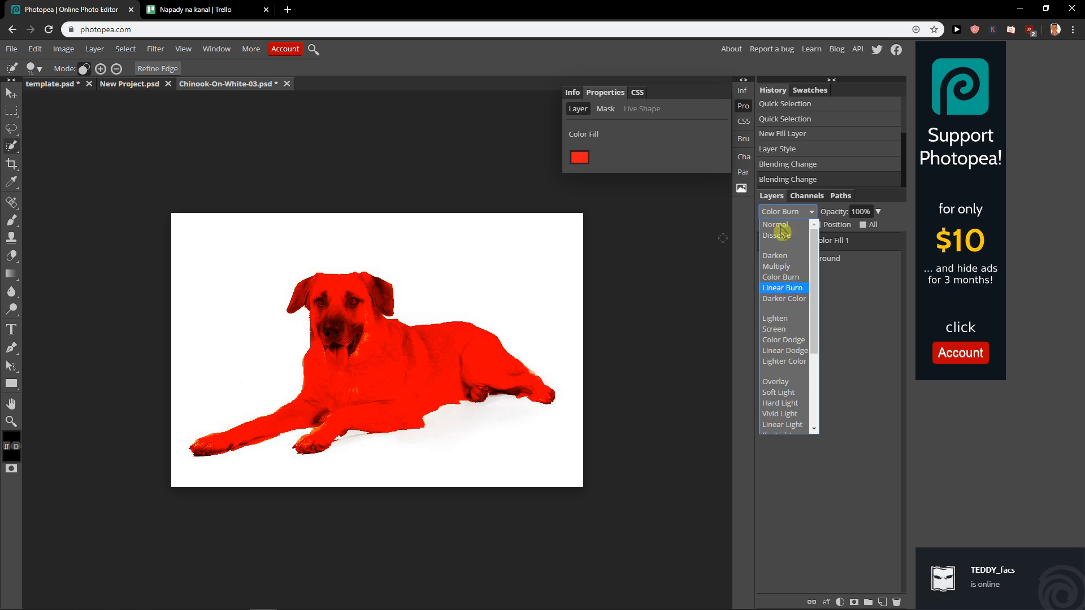
- Switch the fill layer to Multiply and recolour the dog green (30ab00)
left_click(777, 266)
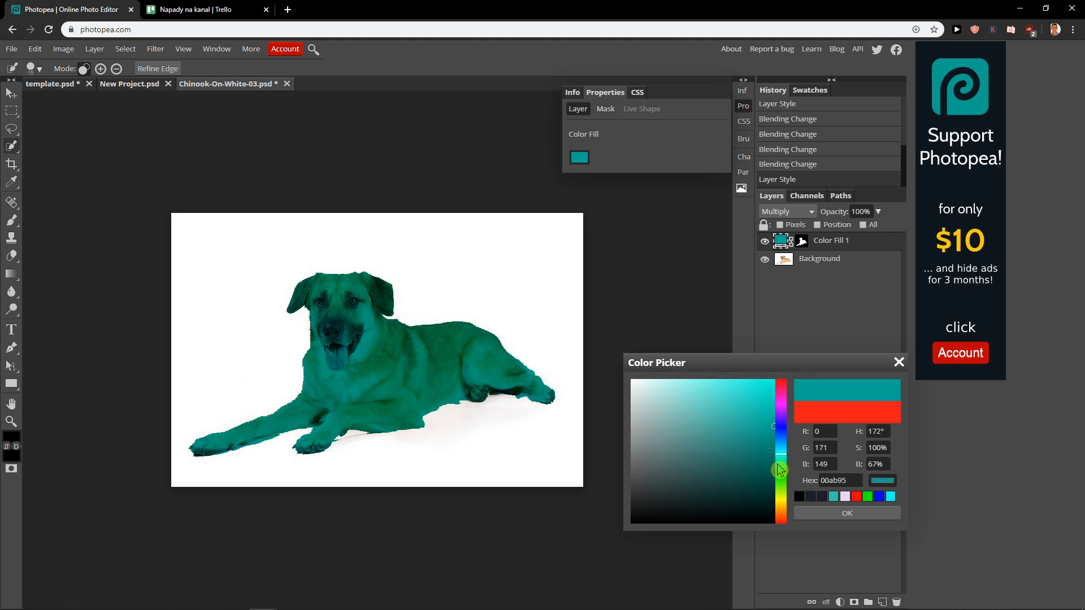
left_click(753, 488)
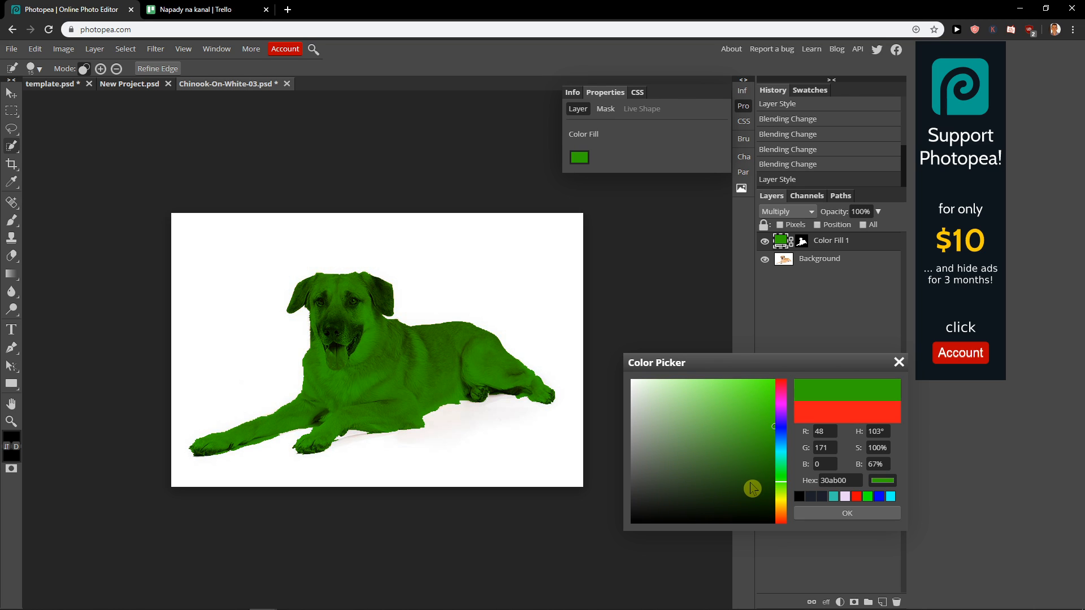